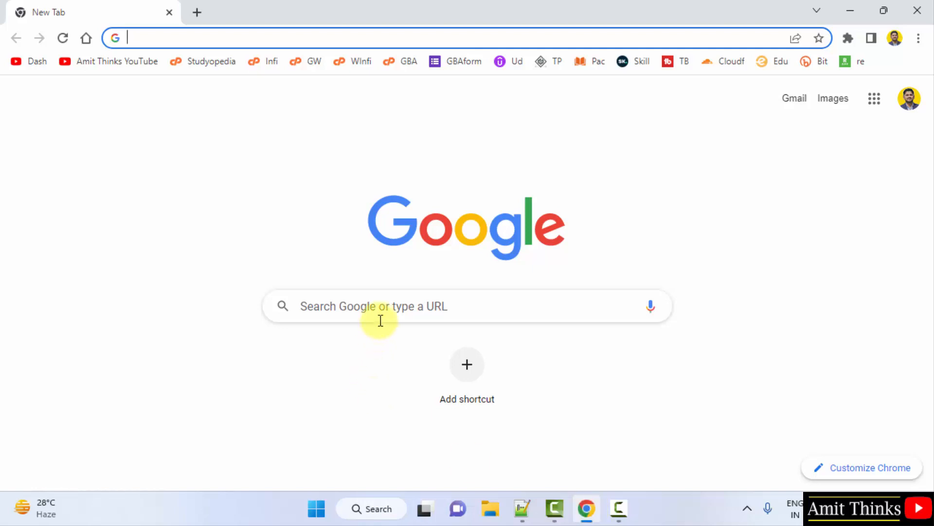
{"action": "type", "text": "file"}
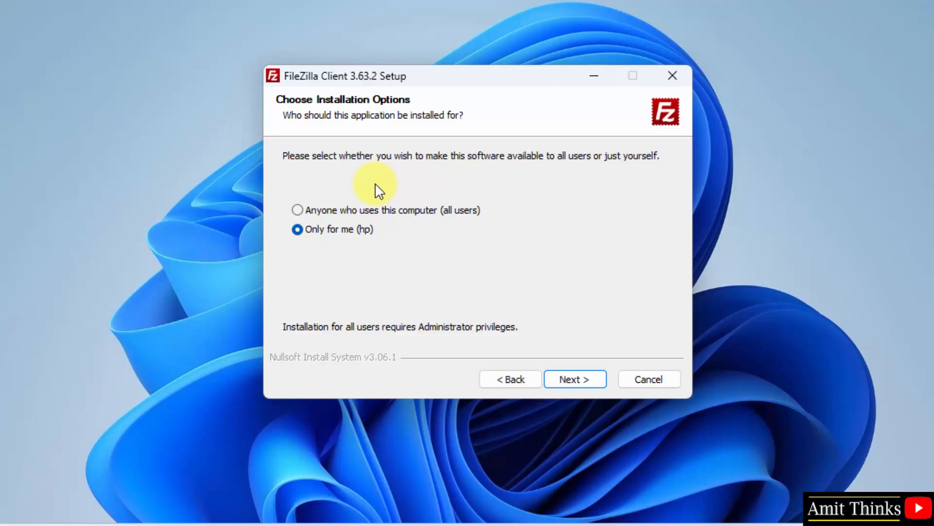
{"action": "mouse_move", "coordinate": [298, 214]}
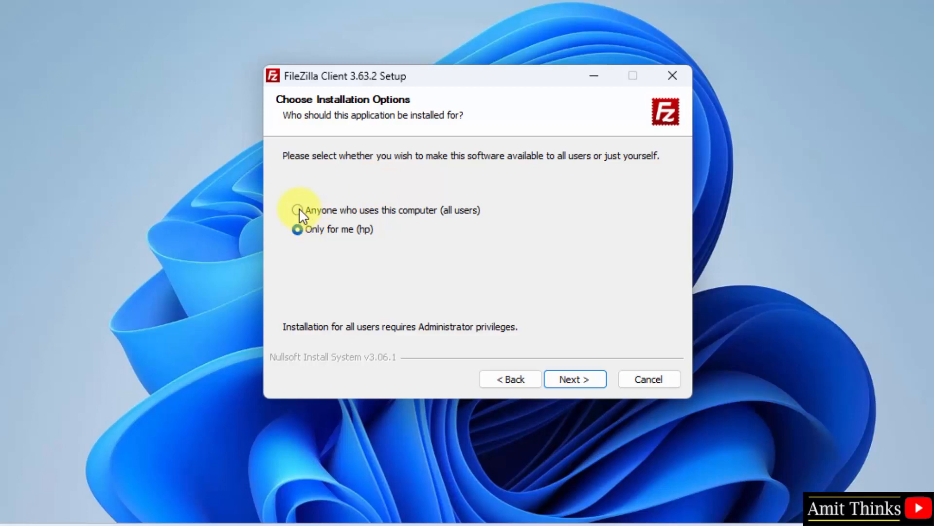